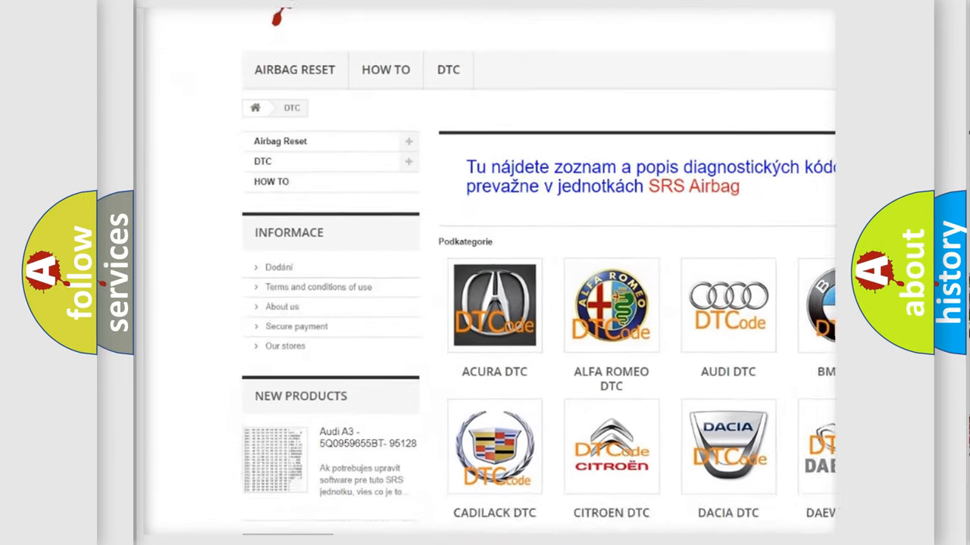
scroll("down", 3)
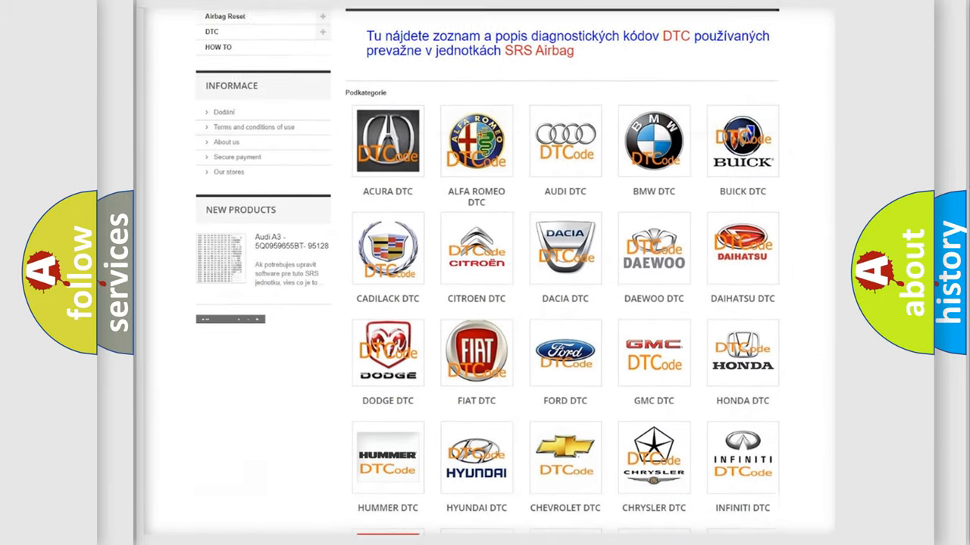
scroll("down", 3)
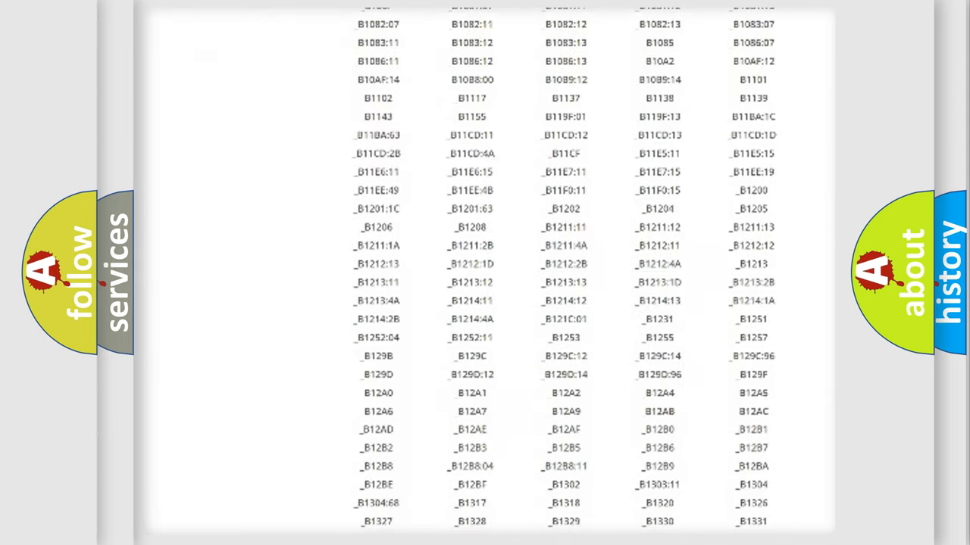
scroll("down", 3)
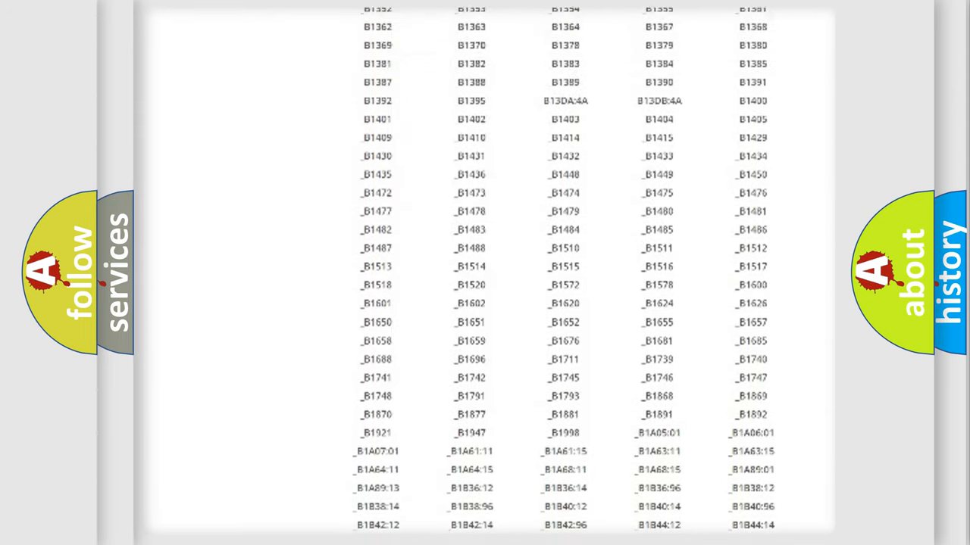